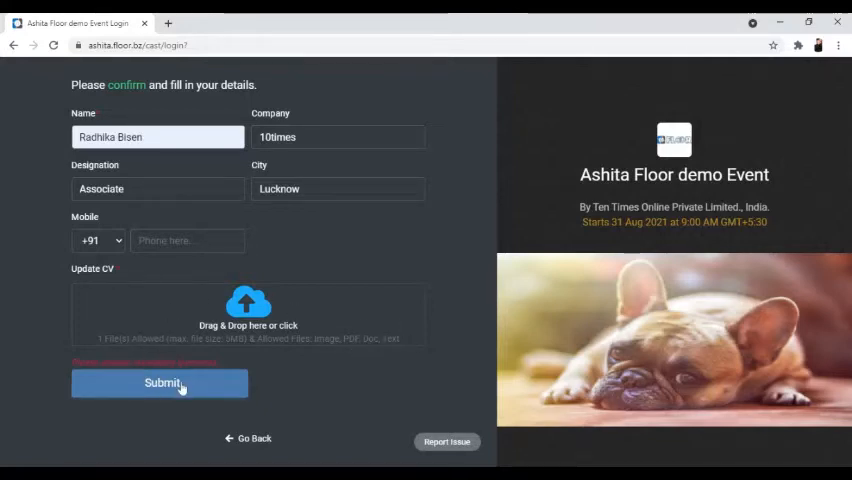
Step: Submit the attendee registration form to join the Ashita Floor demo Event lobby
{"action": "left_click", "coordinate": [159, 383]}
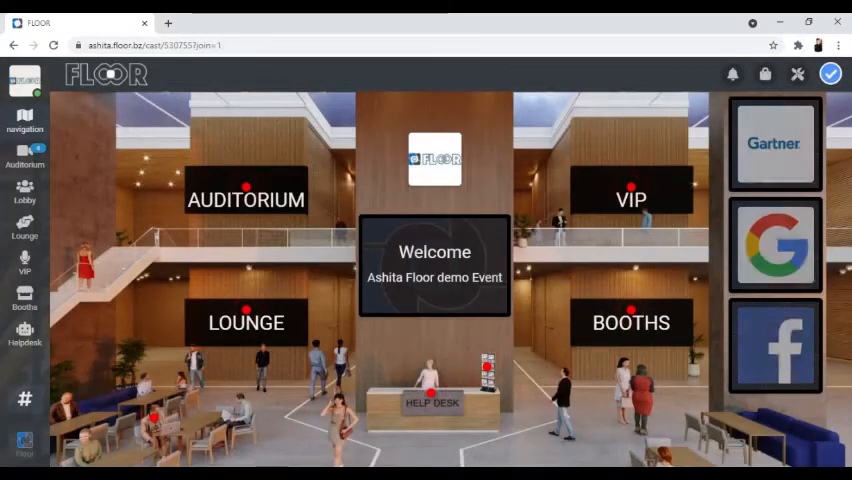
Step: Open the profile menu to reach Update Profile and its Attachments tab
{"action": "left_click", "coordinate": [831, 73]}
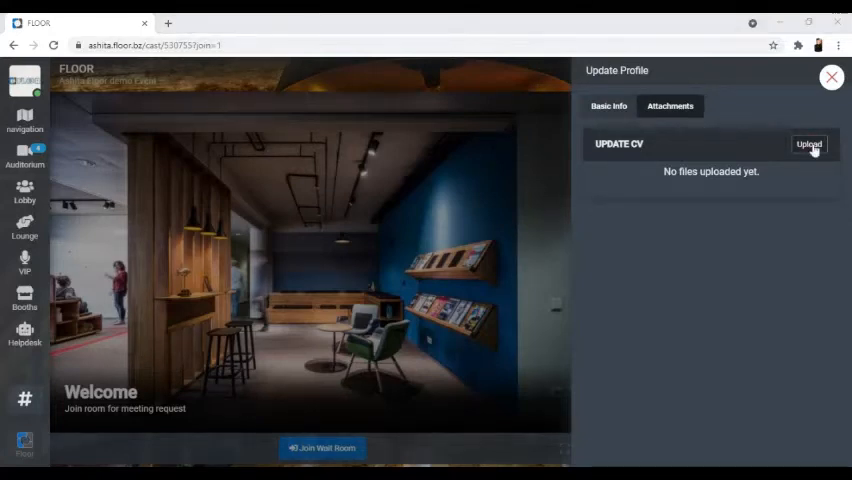